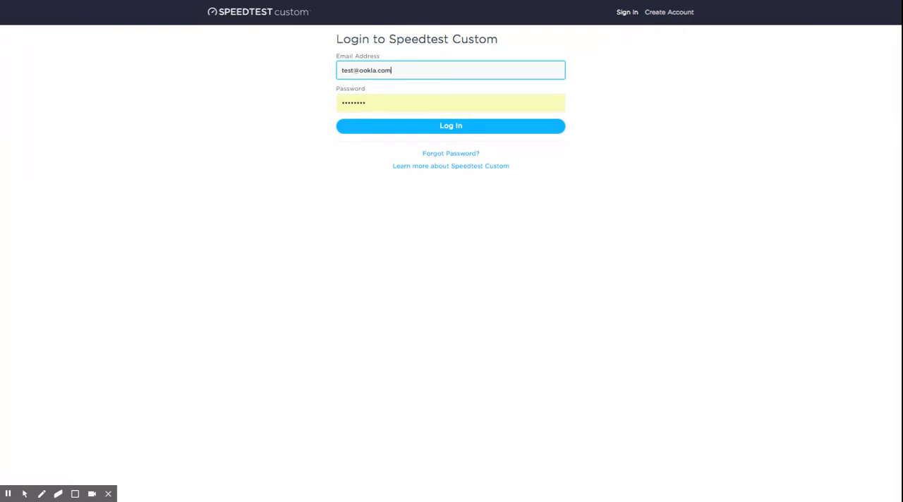
# Log in to the Speedtest Custom account with the entered credentials.
pyautogui.click(450, 126)
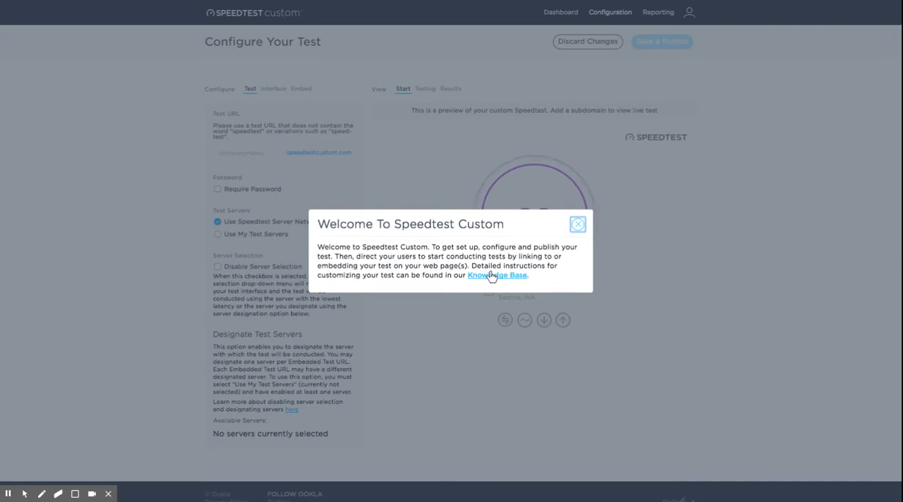
# Close the Welcome To Speedtest Custom dialog to reveal the configuration page.
pyautogui.click(577, 225)
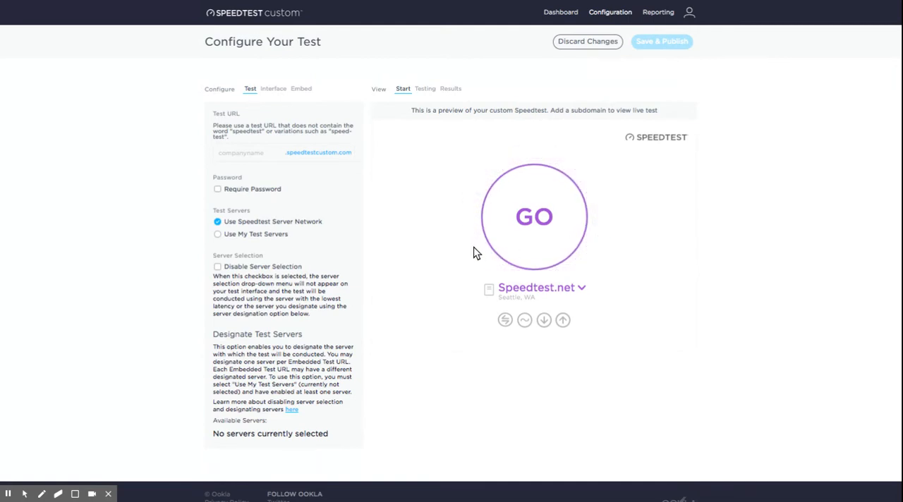
# Enter ispname as the test's subdomain in the Test URL field.
pyautogui.click(257, 153)
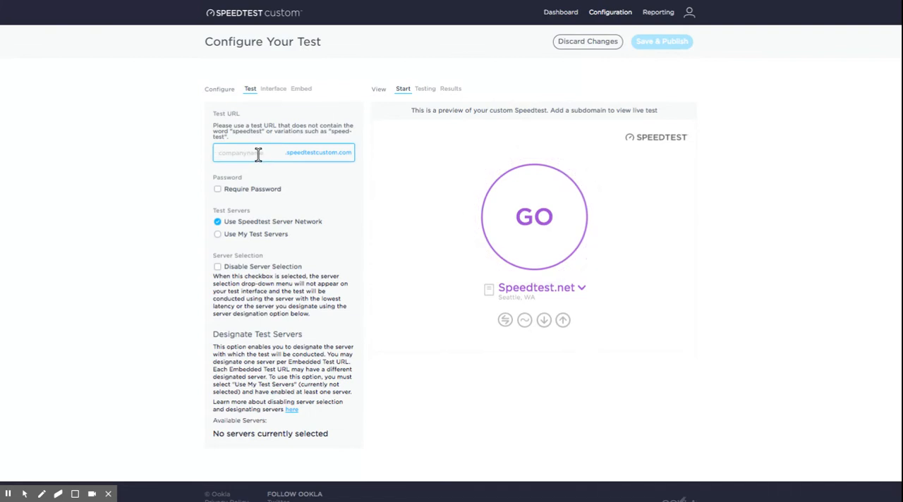
pyautogui.write('ispname')
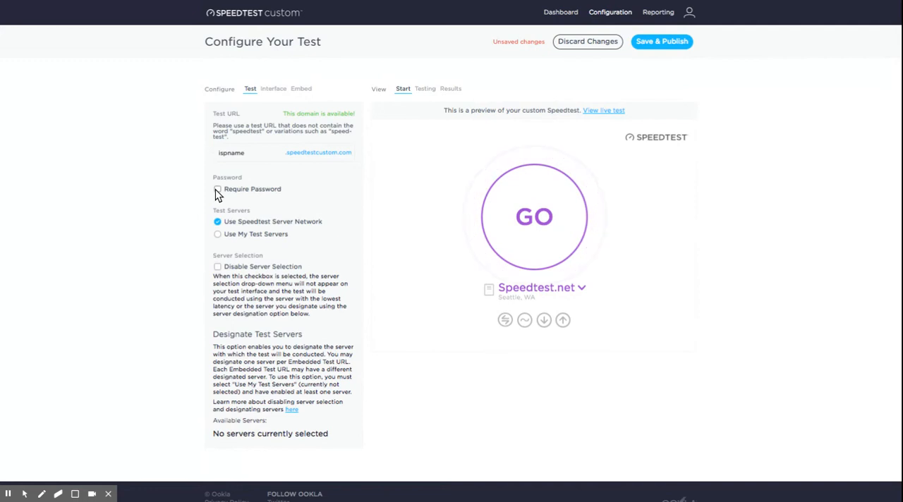
# Enable Require Password and choose Use My Test Servers for the test.
pyautogui.click(218, 189)
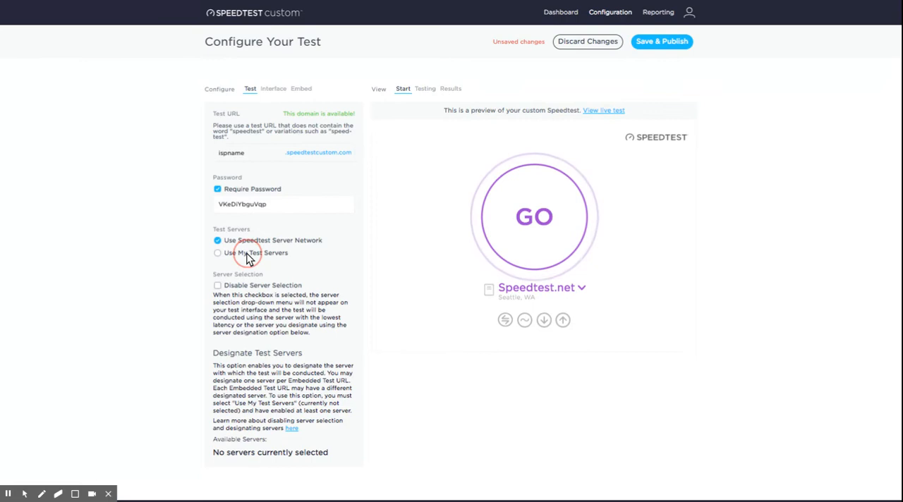
pyautogui.click(218, 252)
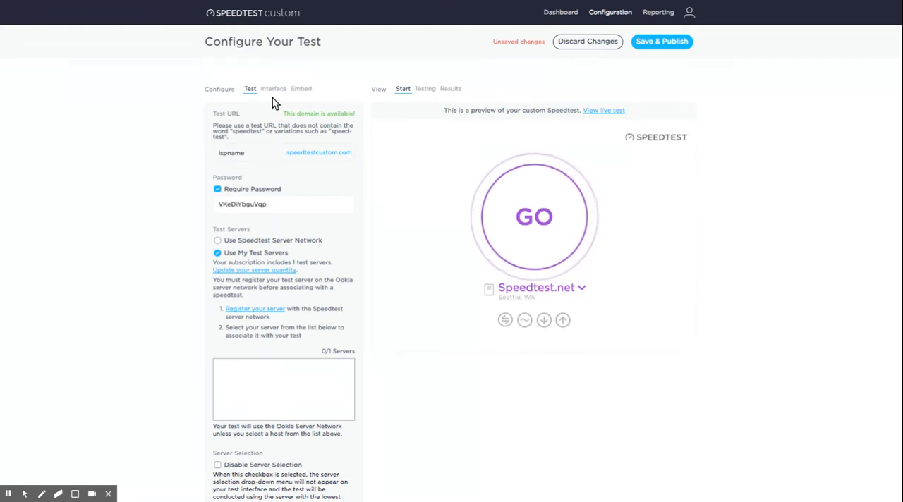
# Switch to the Interface settings and preview the results and testing screens.
pyautogui.click(274, 89)
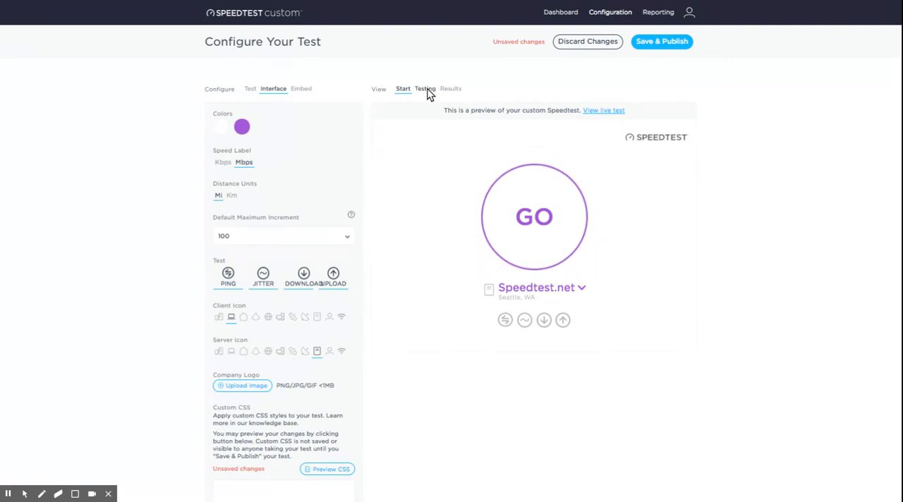
pyautogui.click(450, 89)
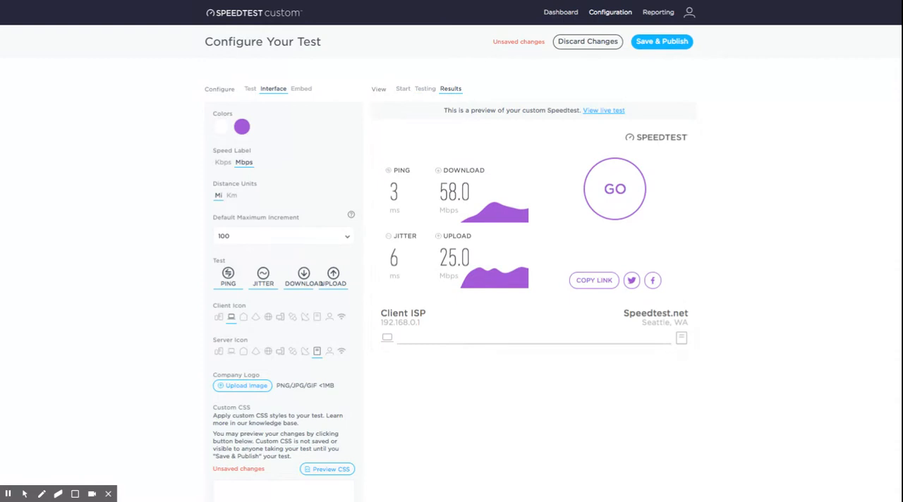
pyautogui.click(425, 89)
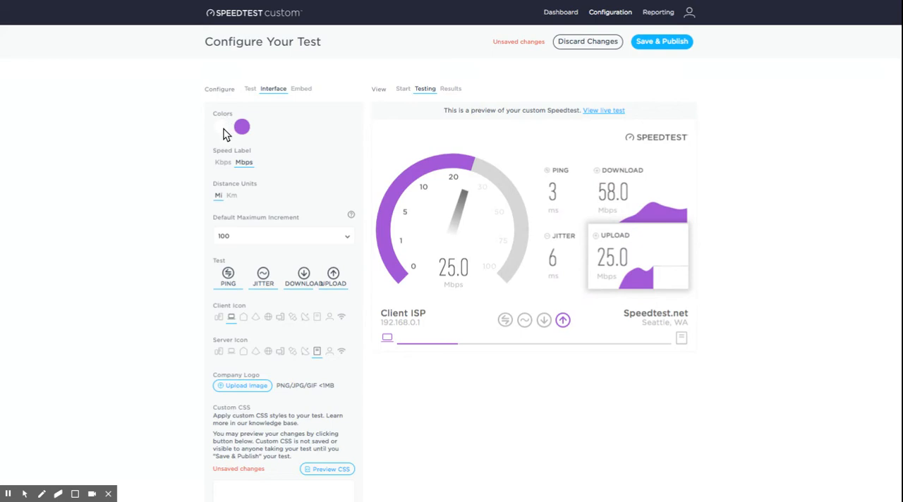
# Pick a blue shade in the Colors picker to replace the purple accent.
pyautogui.click(223, 127)
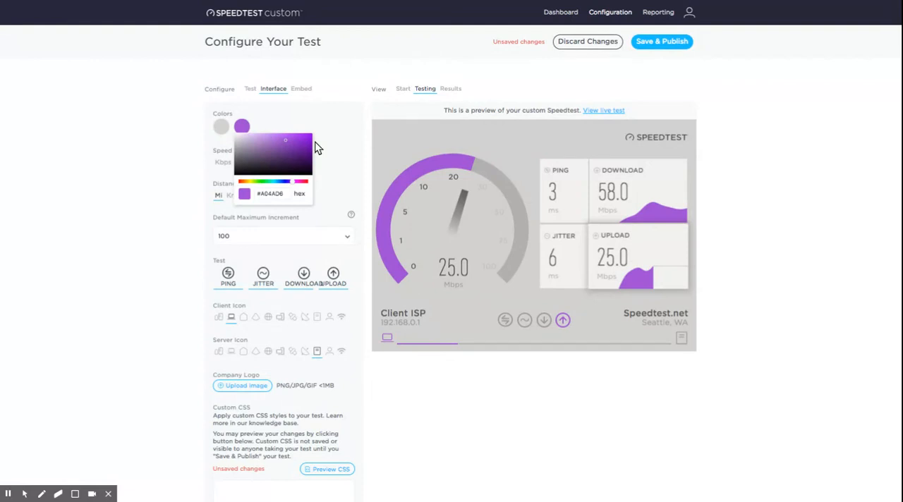
pyautogui.click(289, 182)
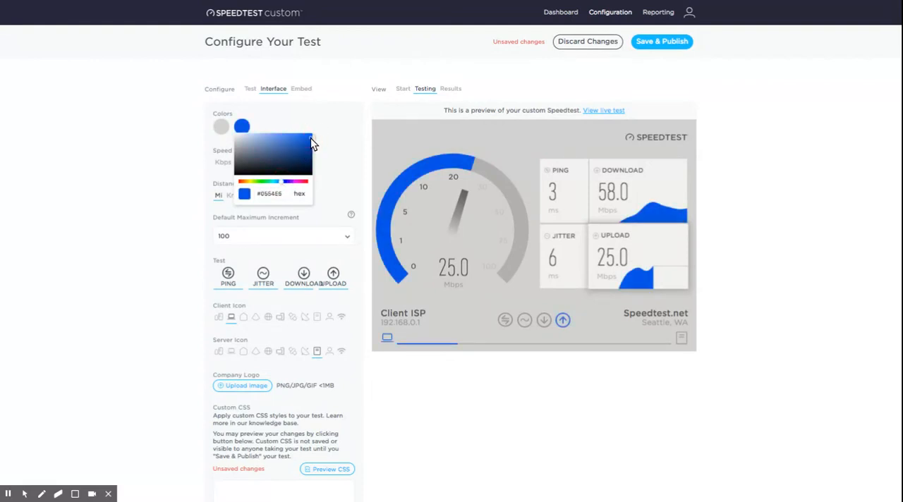
pyautogui.click(288, 126)
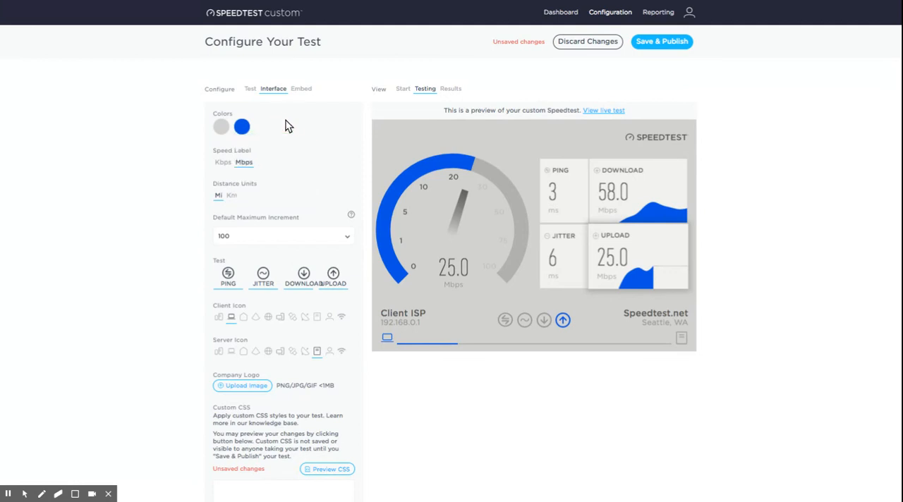
pyautogui.moveTo(288, 124)
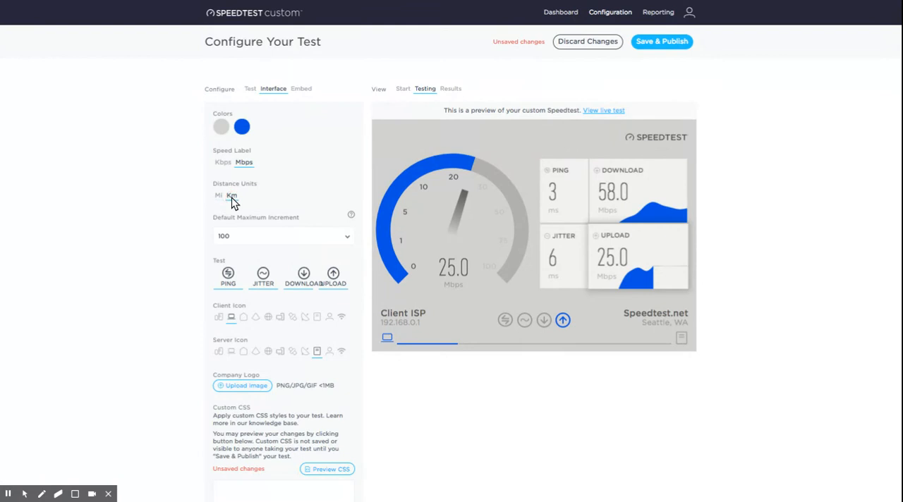
# Set Distance Units to Km and bring up the Default Maximum Increment choices.
pyautogui.click(231, 194)
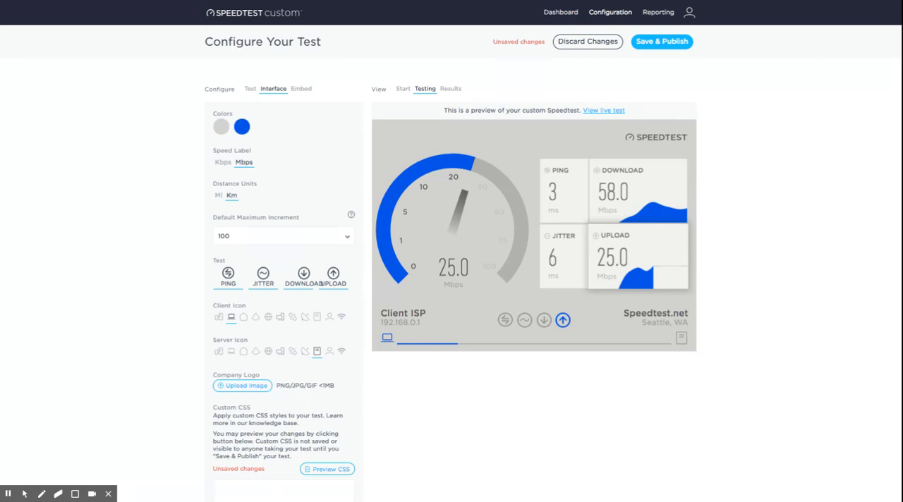
pyautogui.click(284, 236)
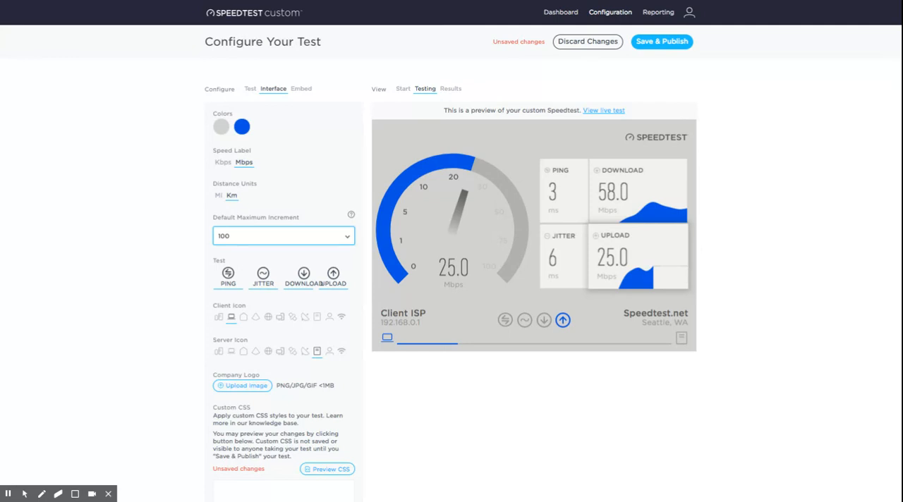
# Set the Default Maximum Increment to 500 and turn off the PING measurement.
pyautogui.click(284, 236)
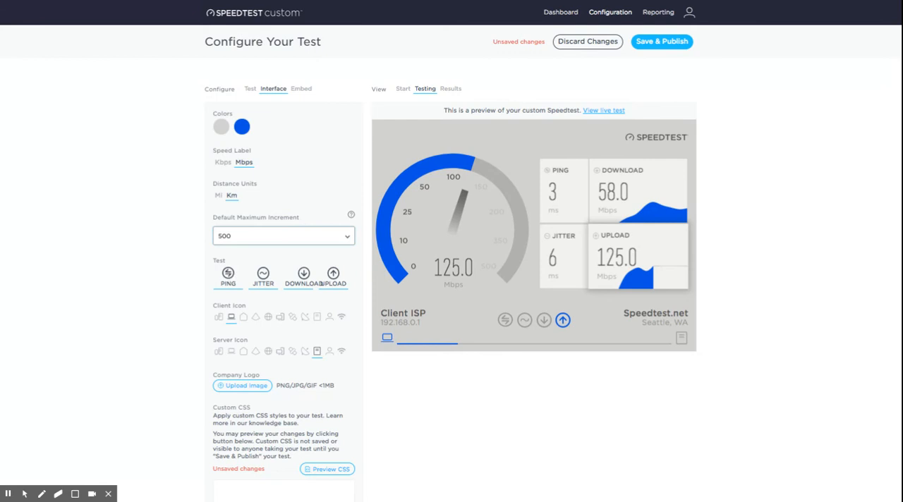
pyautogui.click(263, 274)
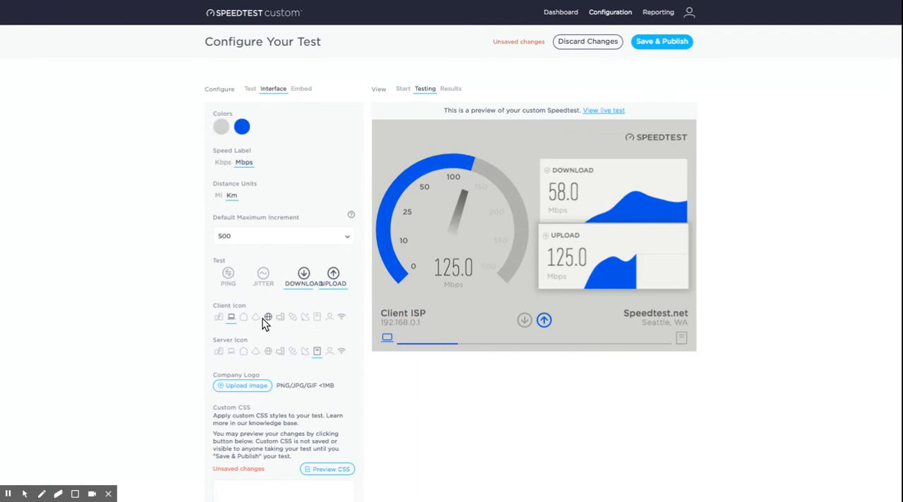
pyautogui.moveTo(308, 330)
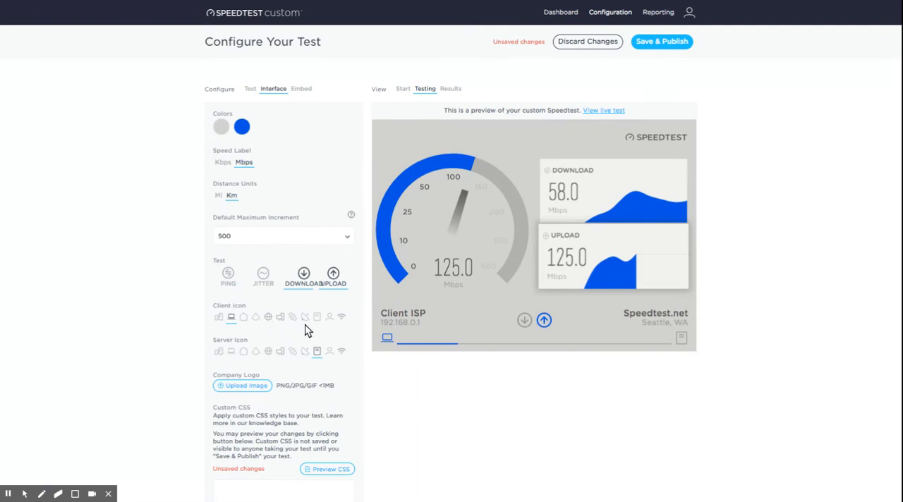
# Choose the person icon as the test's Client Icon.
pyautogui.click(329, 316)
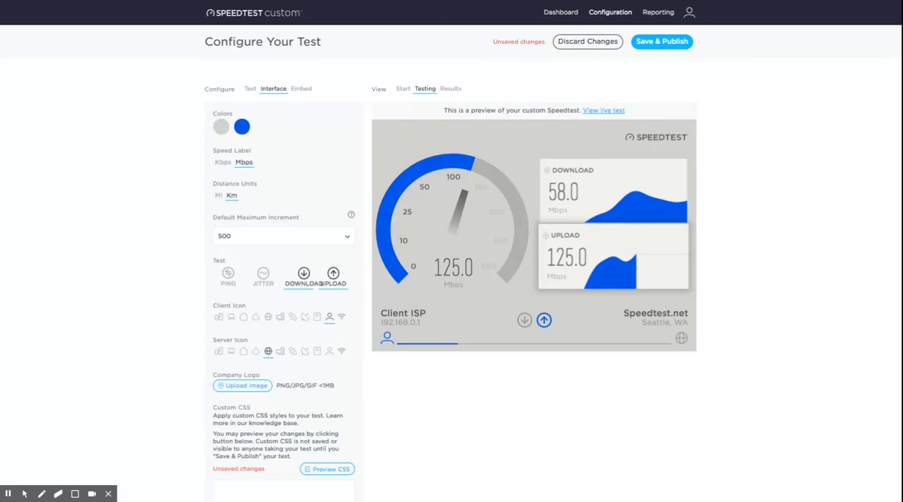
pyautogui.moveTo(243, 387)
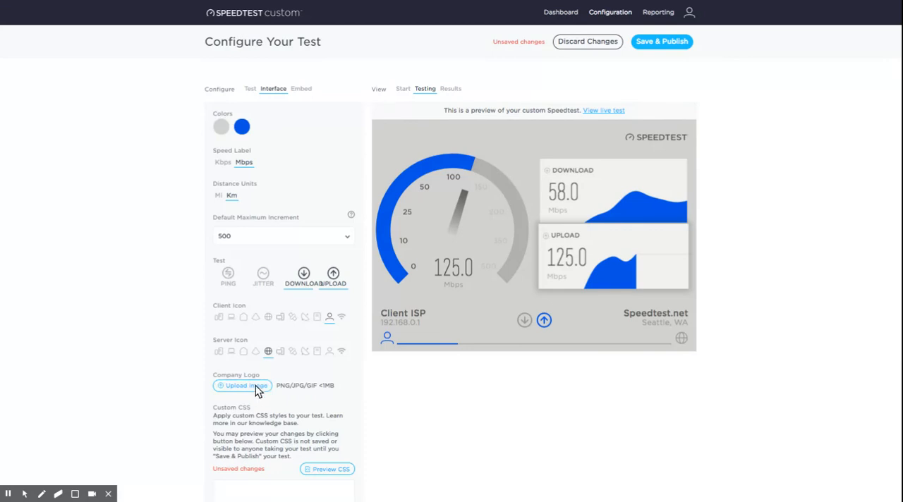
pyautogui.moveTo(257, 387)
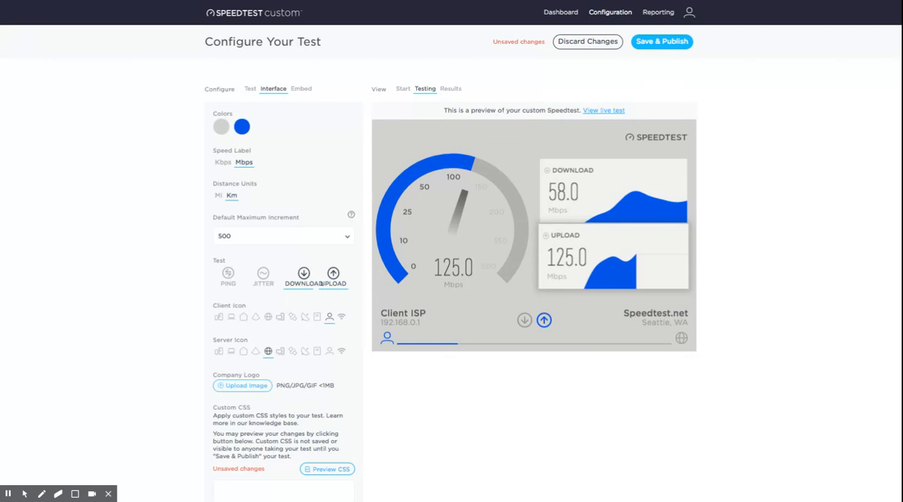
pyautogui.scroll(-3)
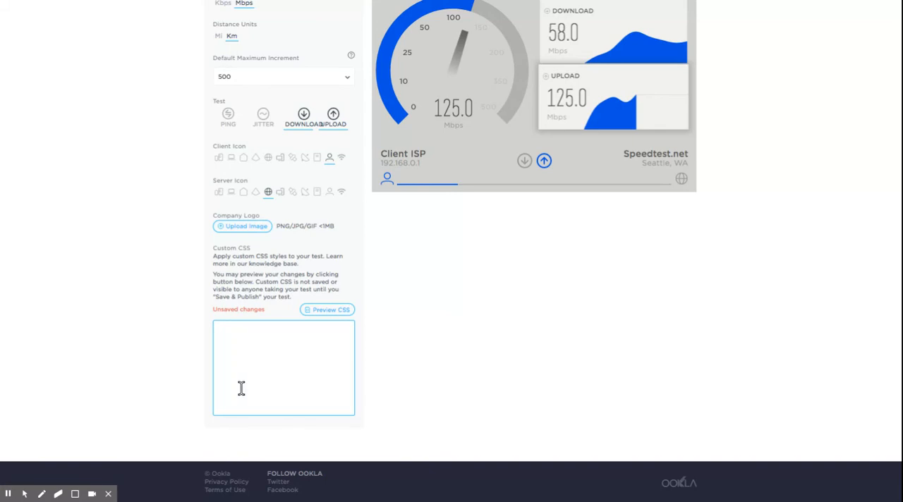
pyautogui.moveTo(243, 392)
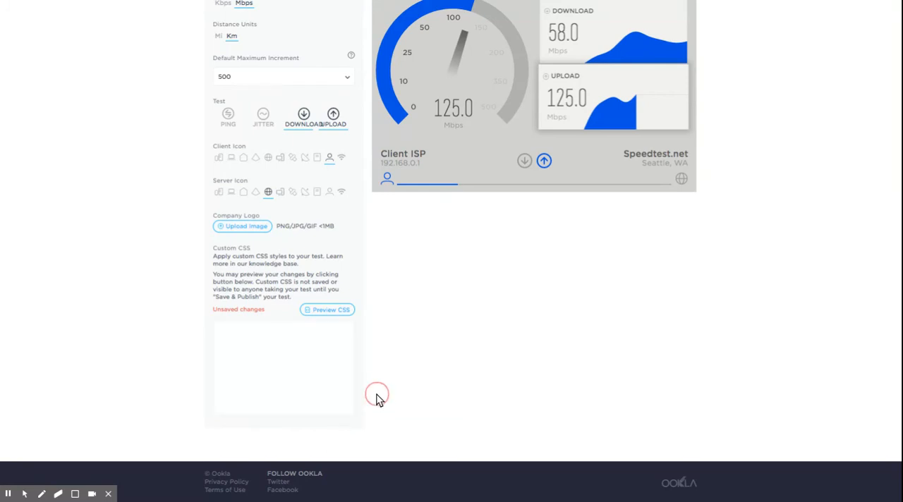
pyautogui.scroll(3)
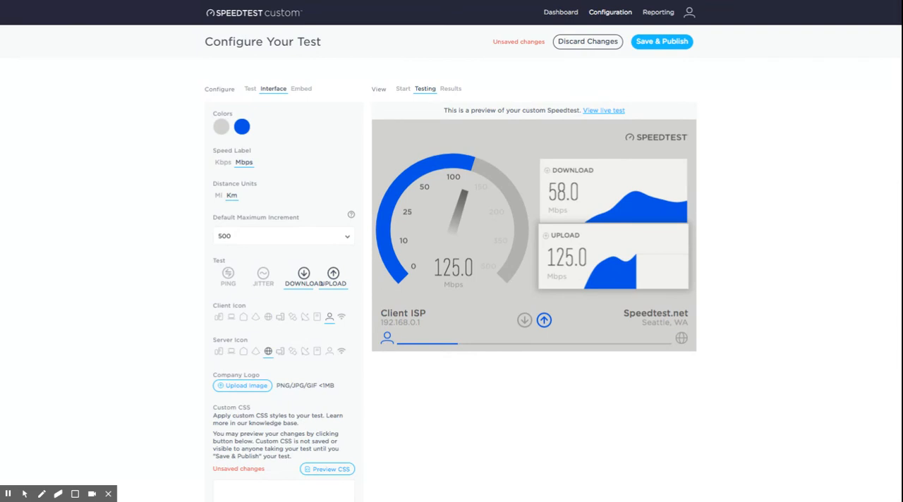
pyautogui.moveTo(299, 141)
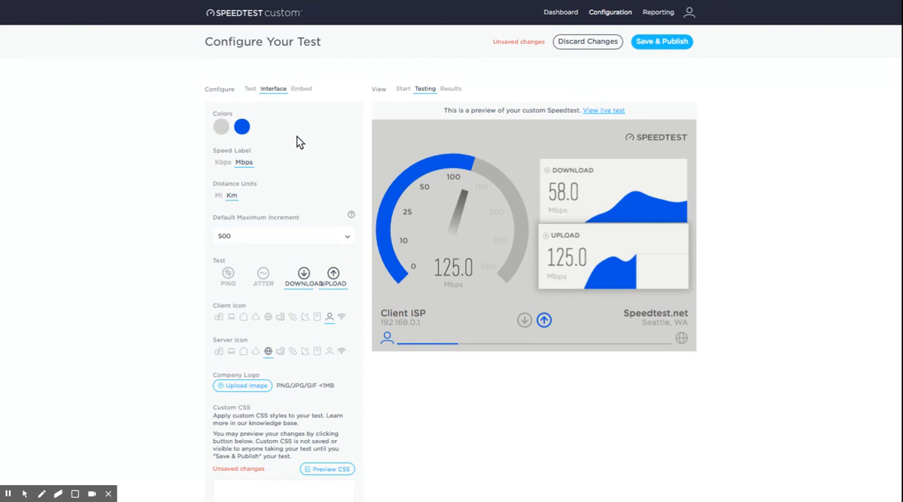
pyautogui.moveTo(302, 93)
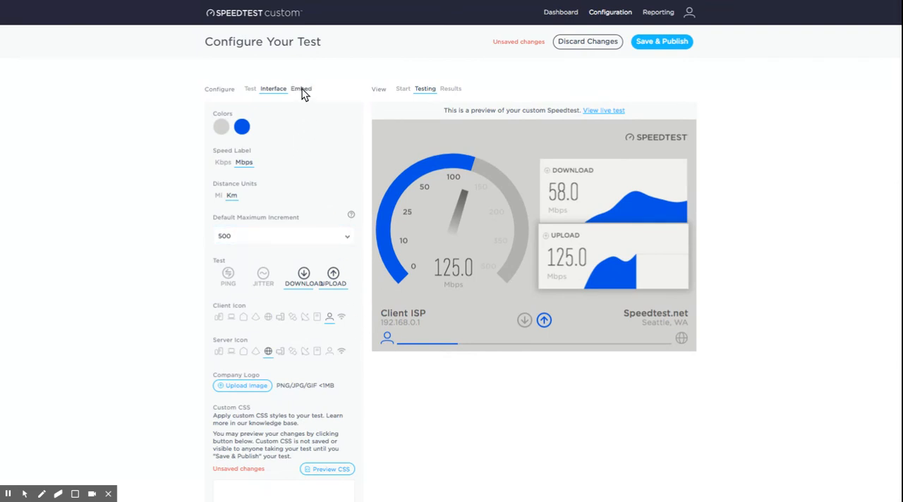
# Go to the Embed settings and place the cursor in the Embedded Test URLs field.
pyautogui.click(300, 89)
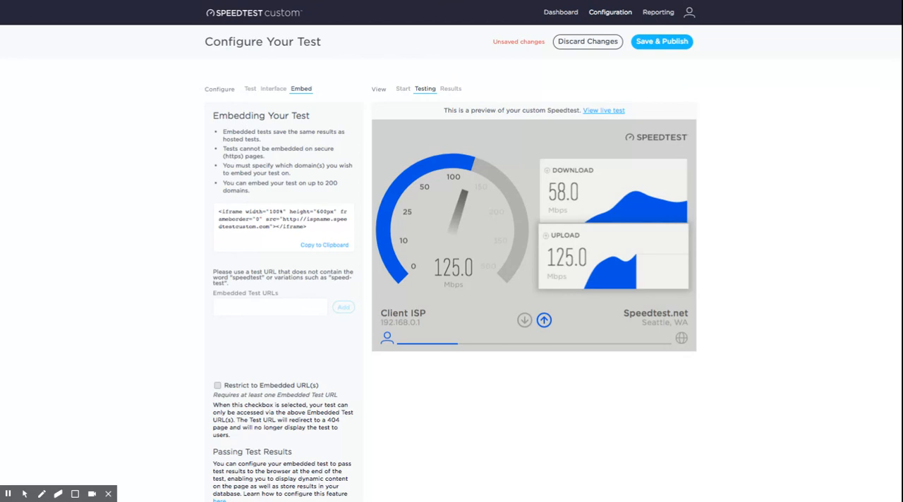
pyautogui.click(269, 308)
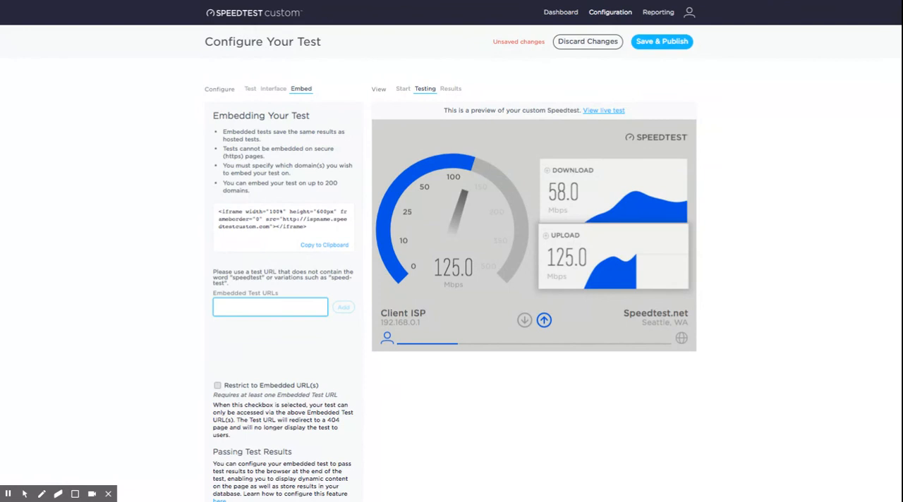
pyautogui.moveTo(601, 175)
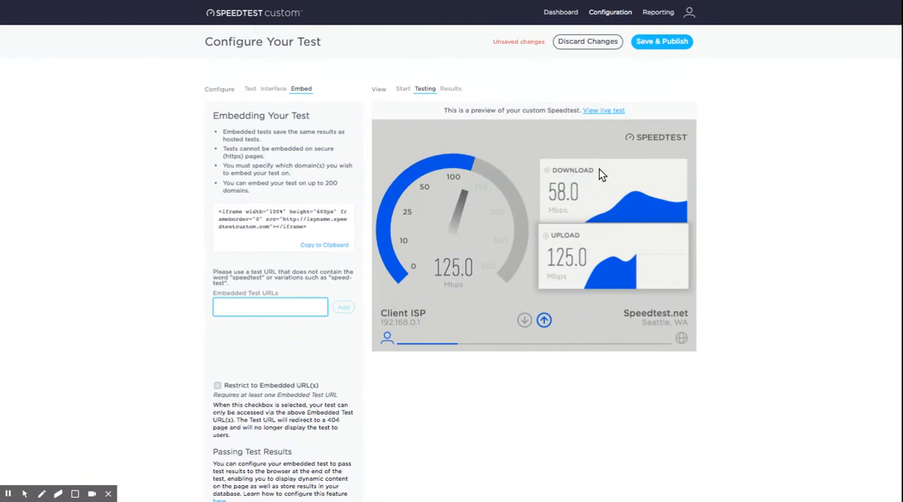
# Save and publish the test configuration and dismiss the success notice.
pyautogui.click(662, 41)
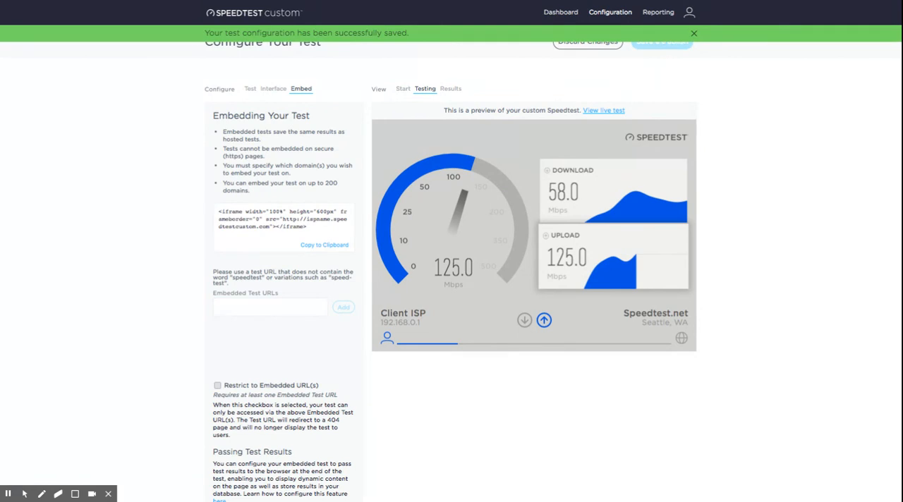
pyautogui.click(693, 33)
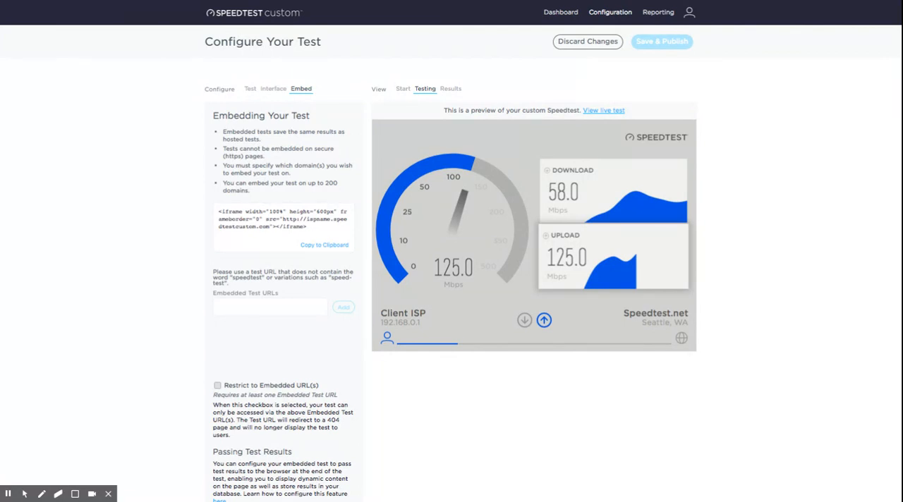
pyautogui.moveTo(619, 113)
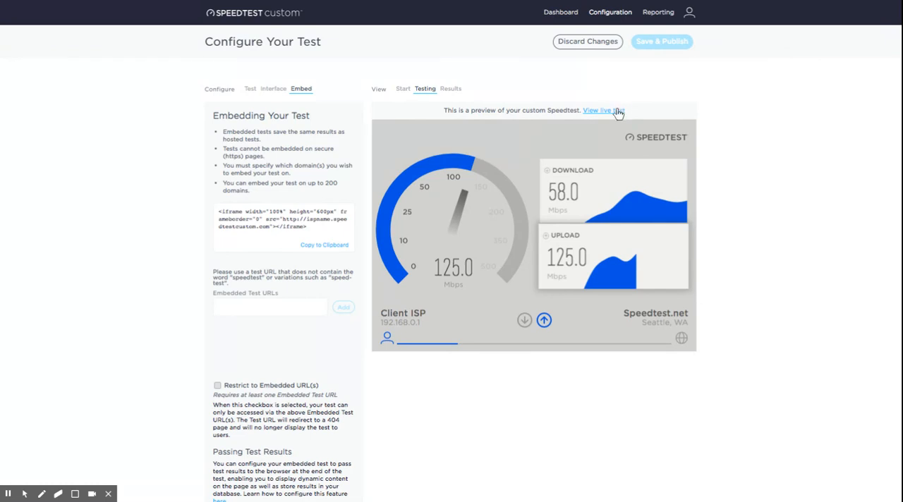
# View the live custom test and unlock it by submitting the test password.
pyautogui.click(618, 110)
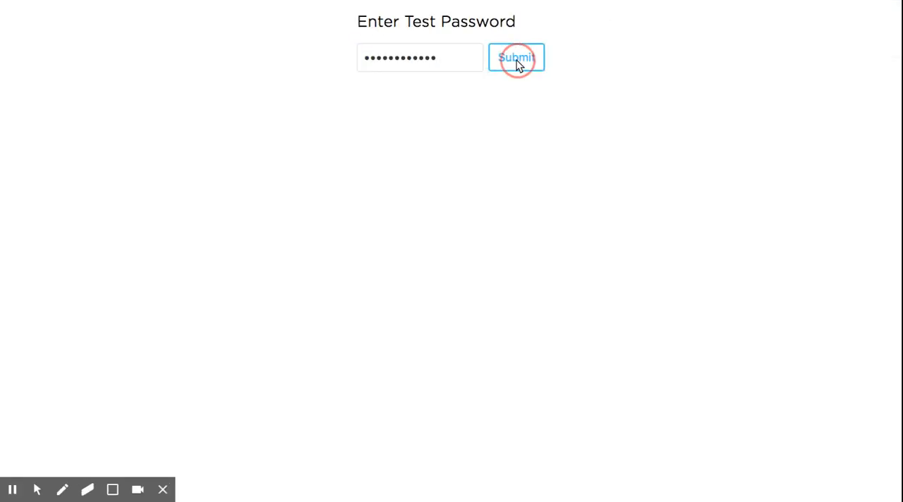
pyautogui.click(516, 57)
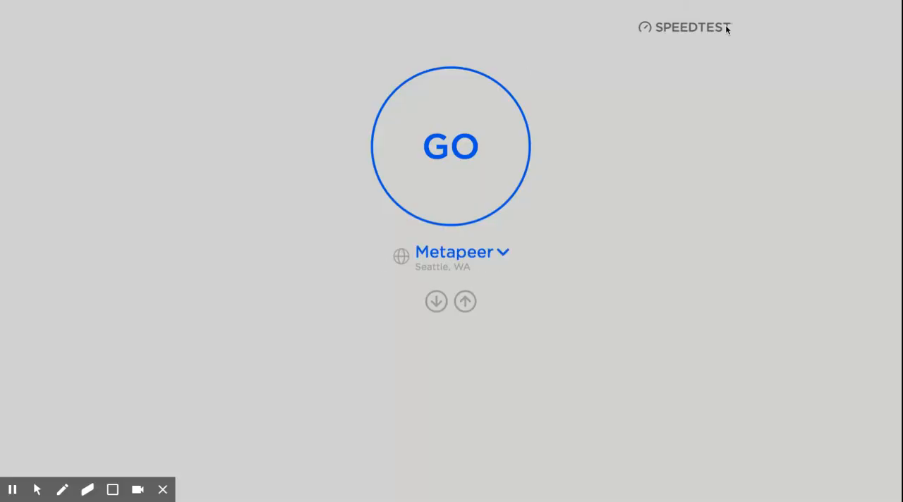
pyautogui.moveTo(731, 35)
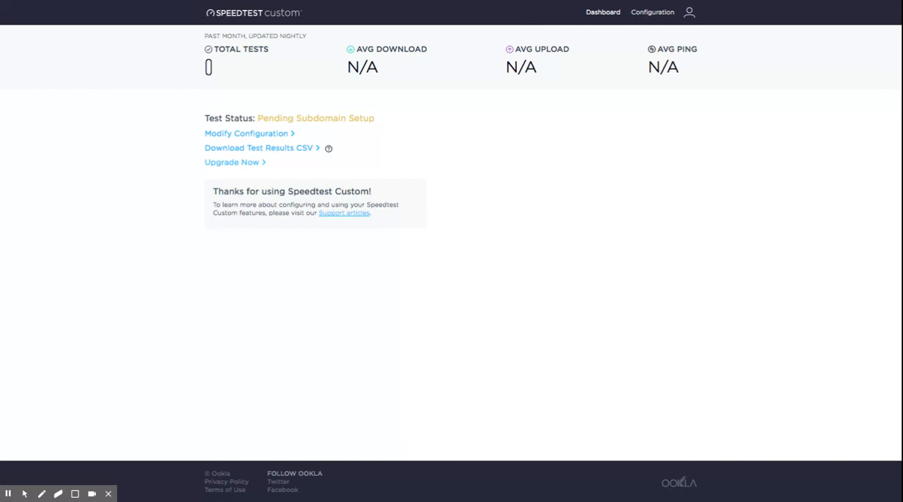
pyautogui.click(231, 162)
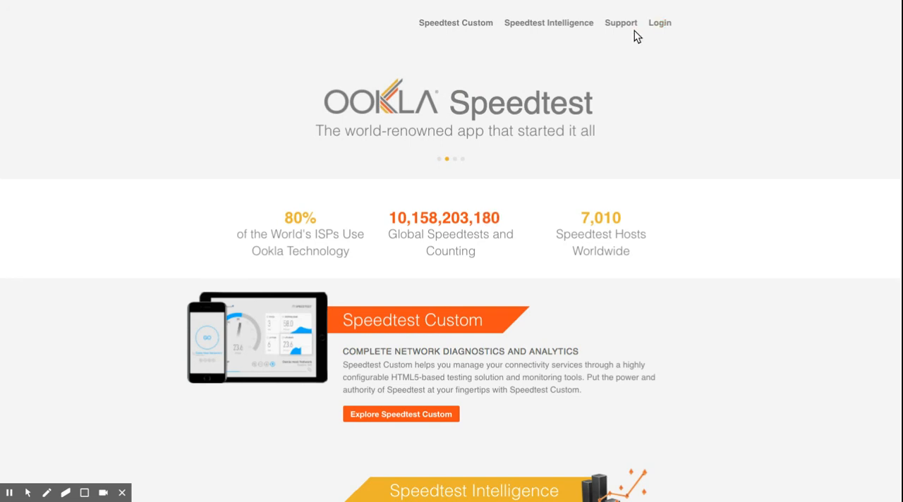
pyautogui.moveTo(621, 22)
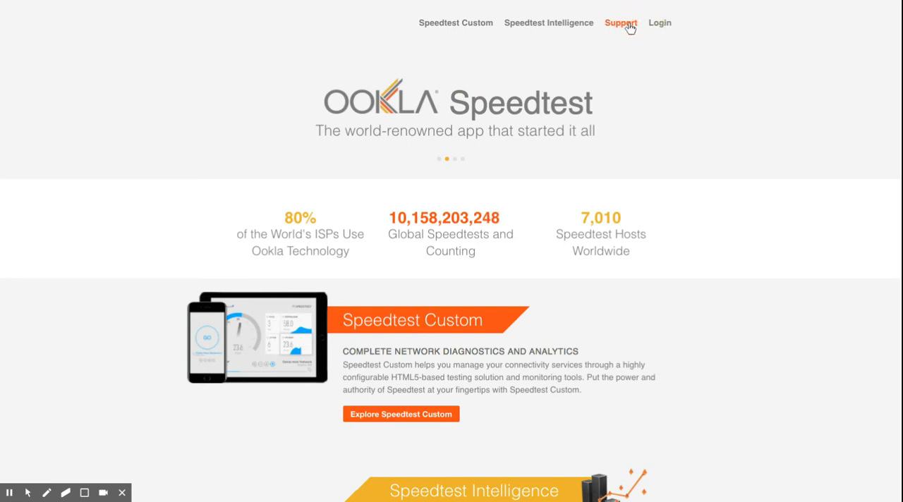
# Browse Ookla Support's Speedtest Custom article category (General, Configuration, Installation guides).
pyautogui.click(621, 23)
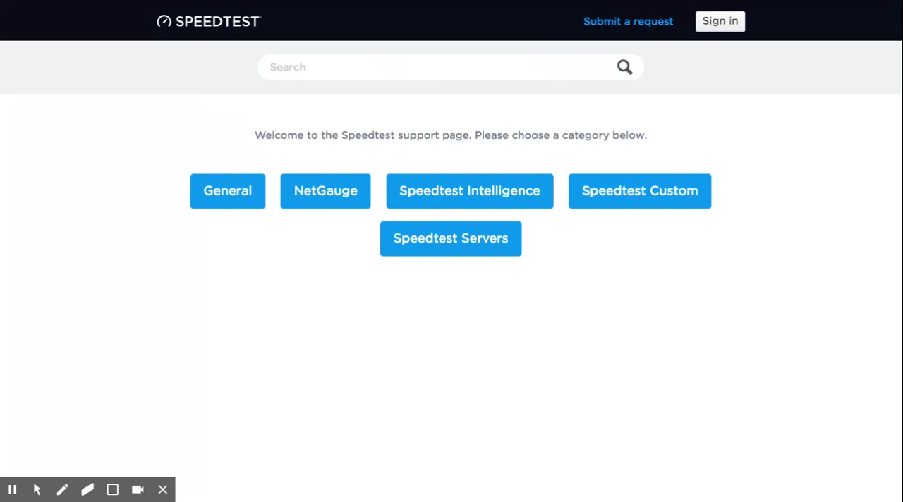
pyautogui.click(641, 190)
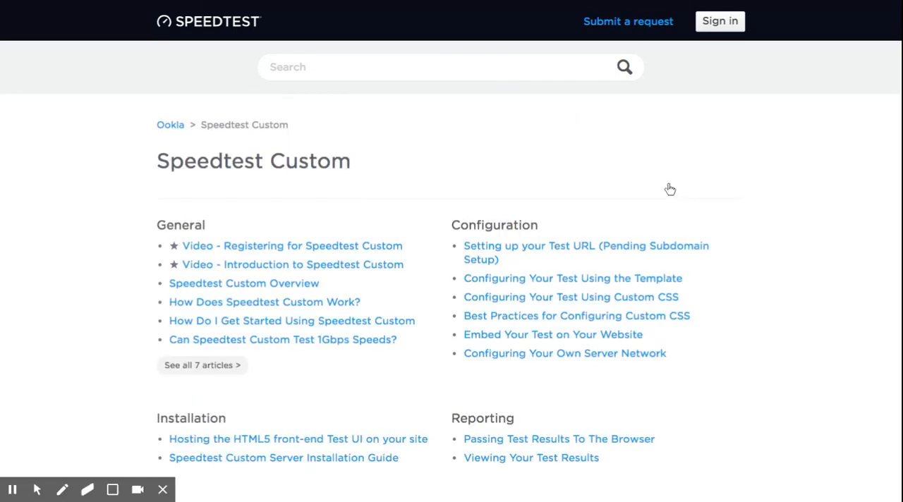